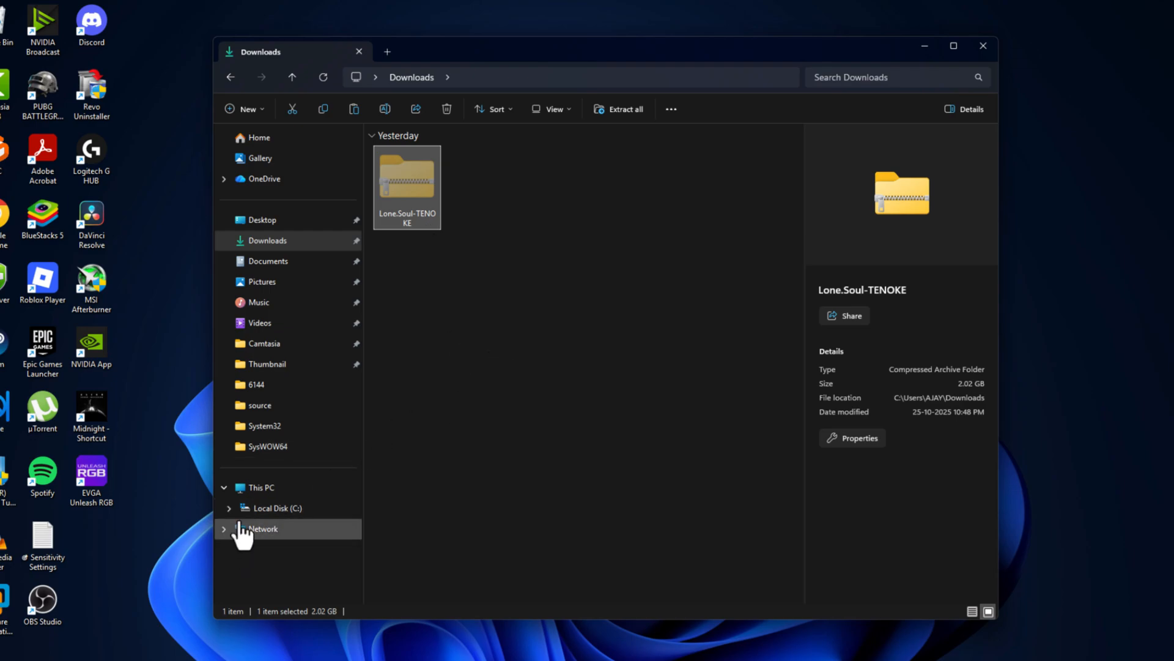
Create a new folder named GAMES at the root of Local Disk (C:) and open it
left_click(262, 487)
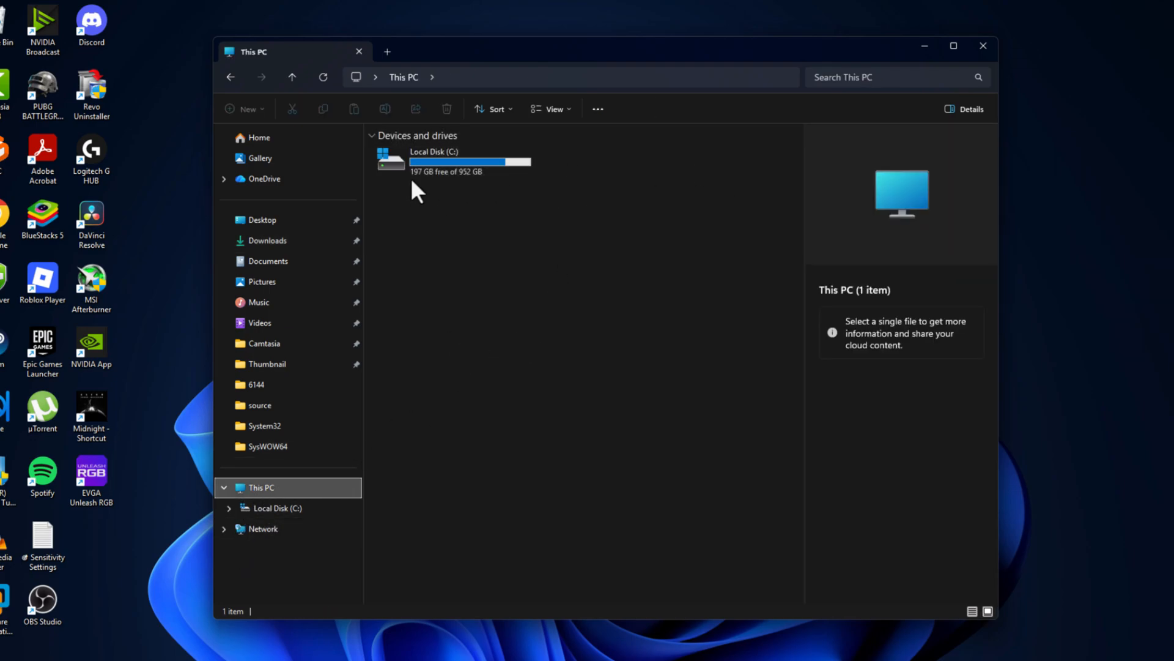
double_click(434, 159)
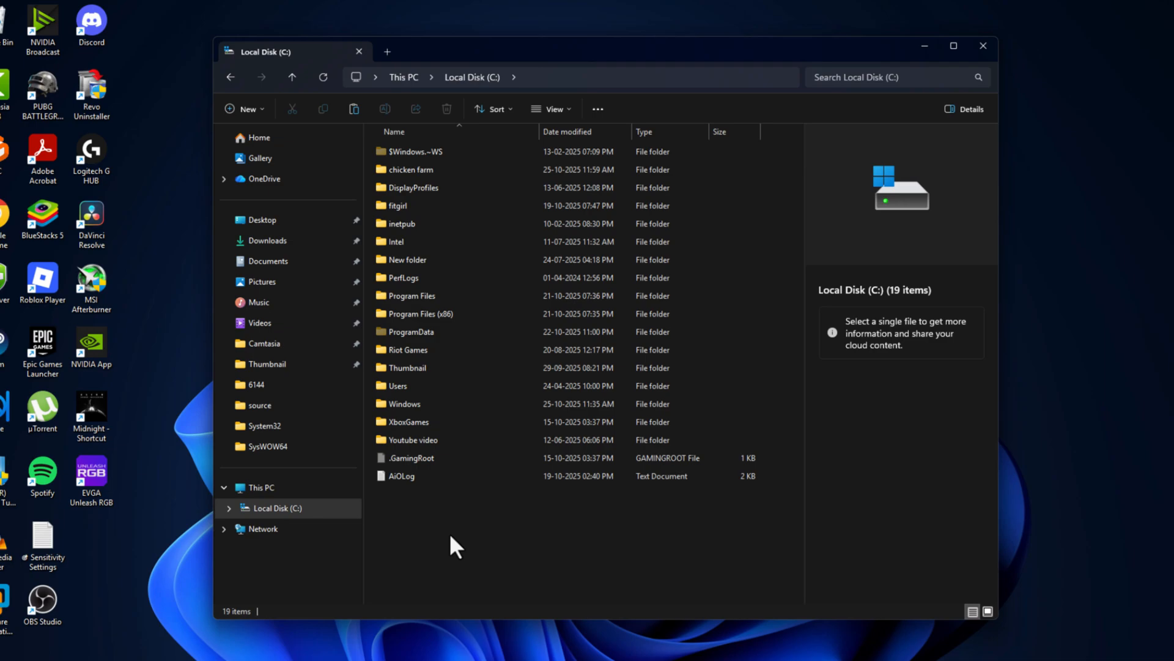
left_click(244, 109)
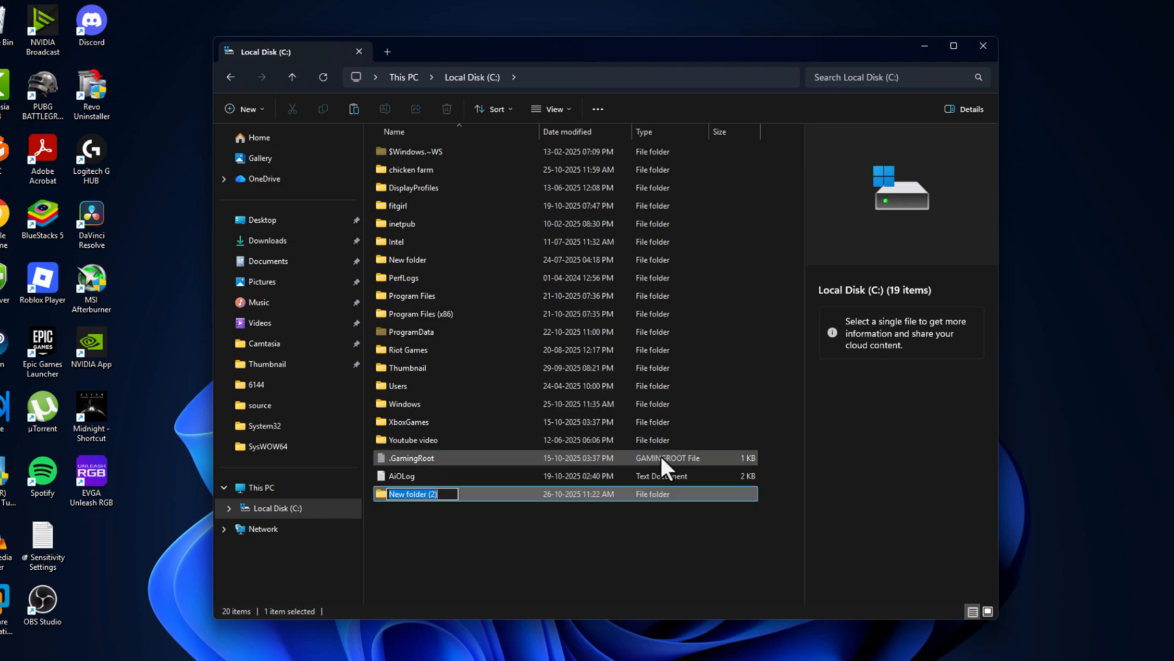
type("GAMES")
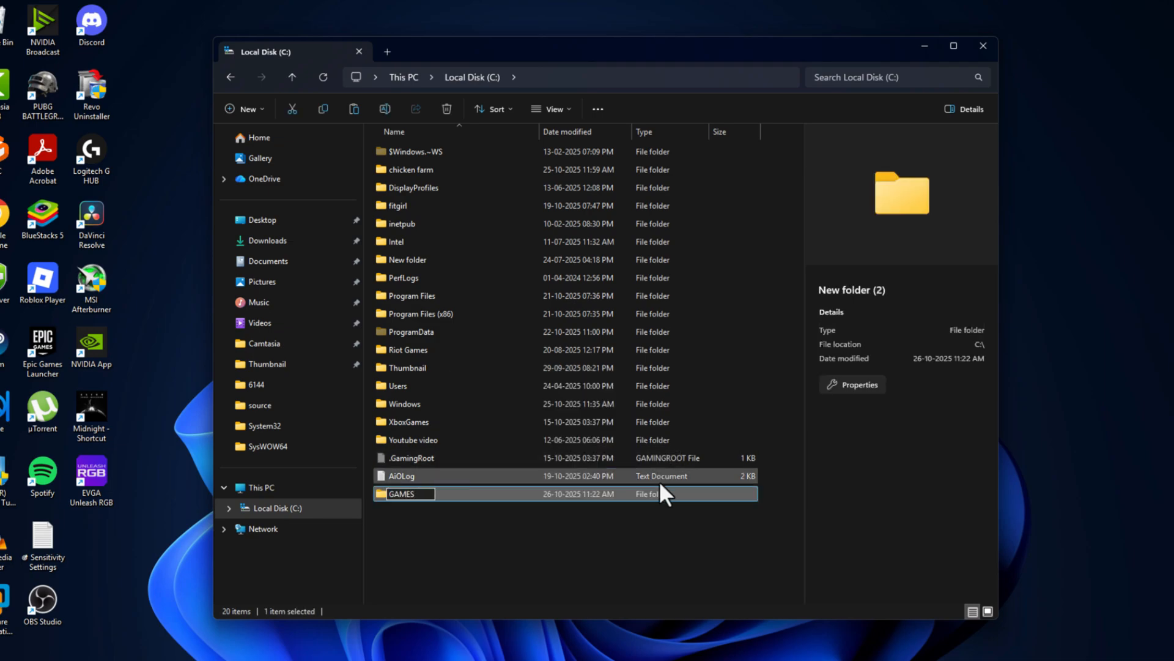
double_click(404, 493)
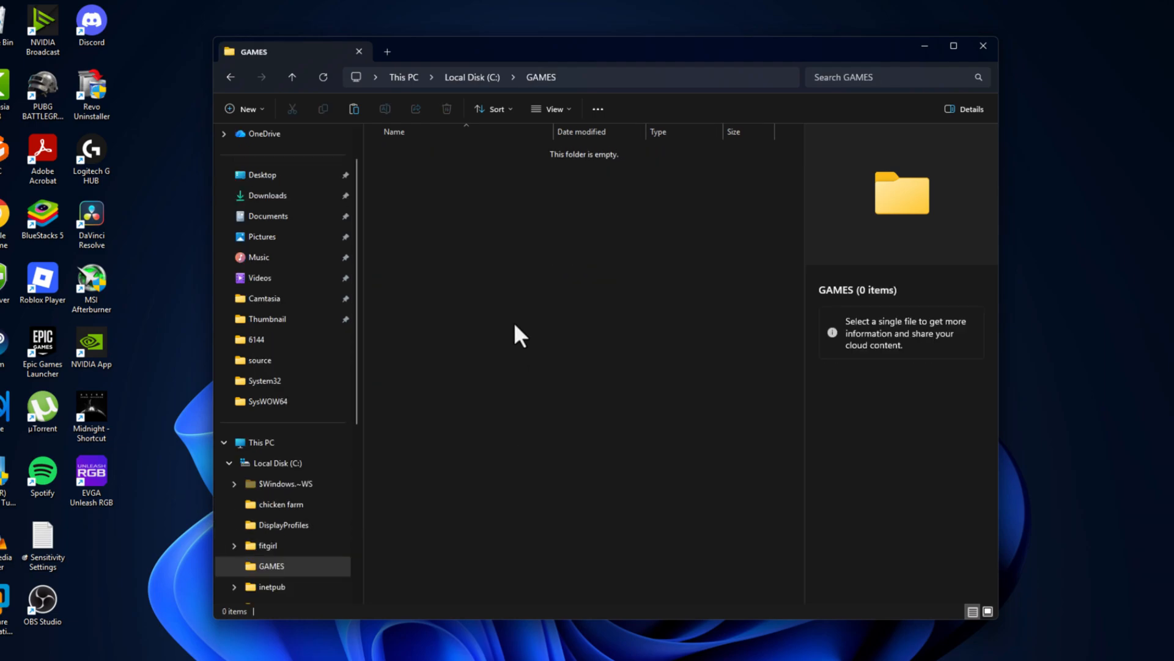
Paste the Lone.Soul-TENOKE archive into GAMES, then launch Windows Security from Start
right_click(519, 335)
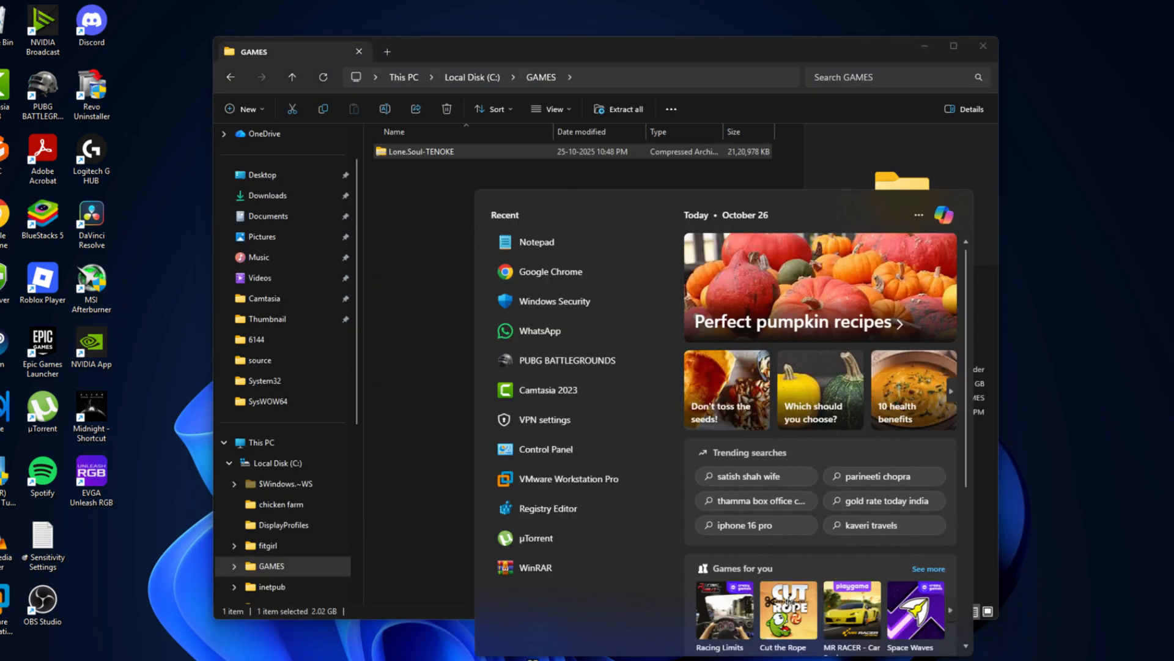
left_click(554, 301)
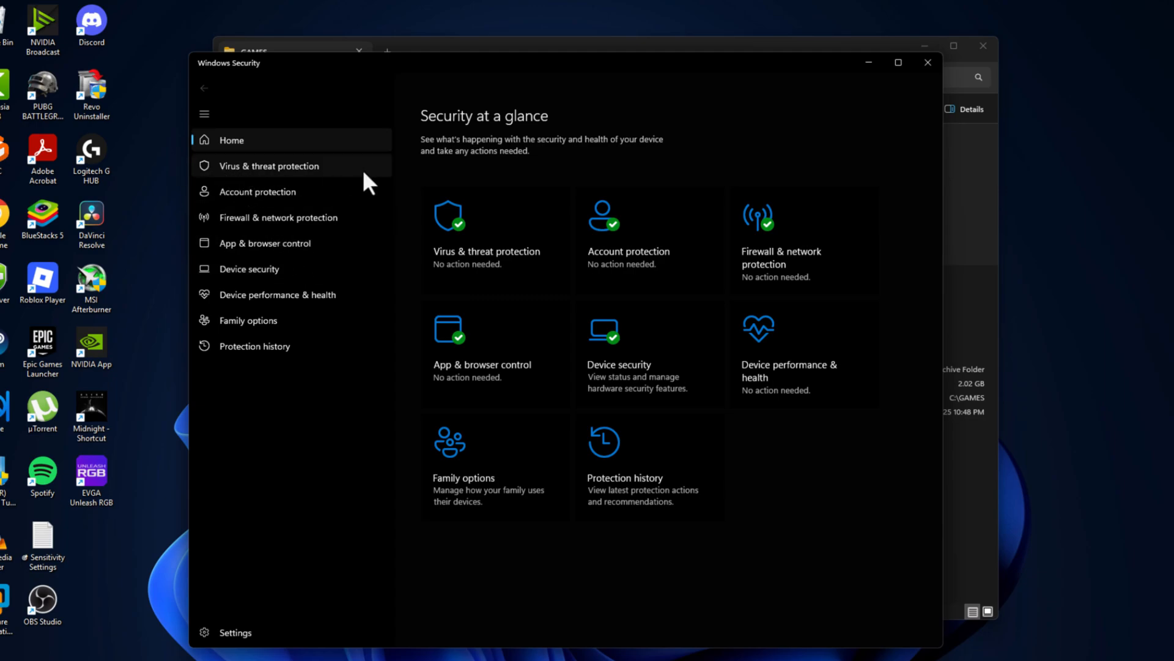
Add C:\GAMES as an excluded folder under Virus & threat protection exclusions and close Windows Security
left_click(269, 166)
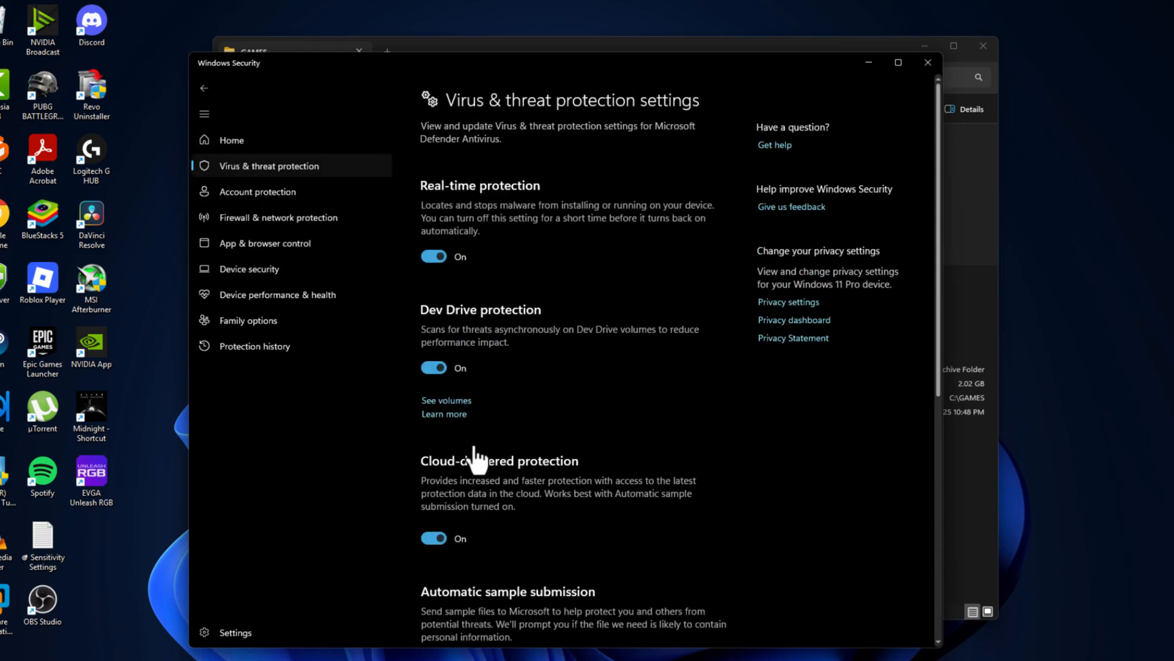
scroll("down", 3)
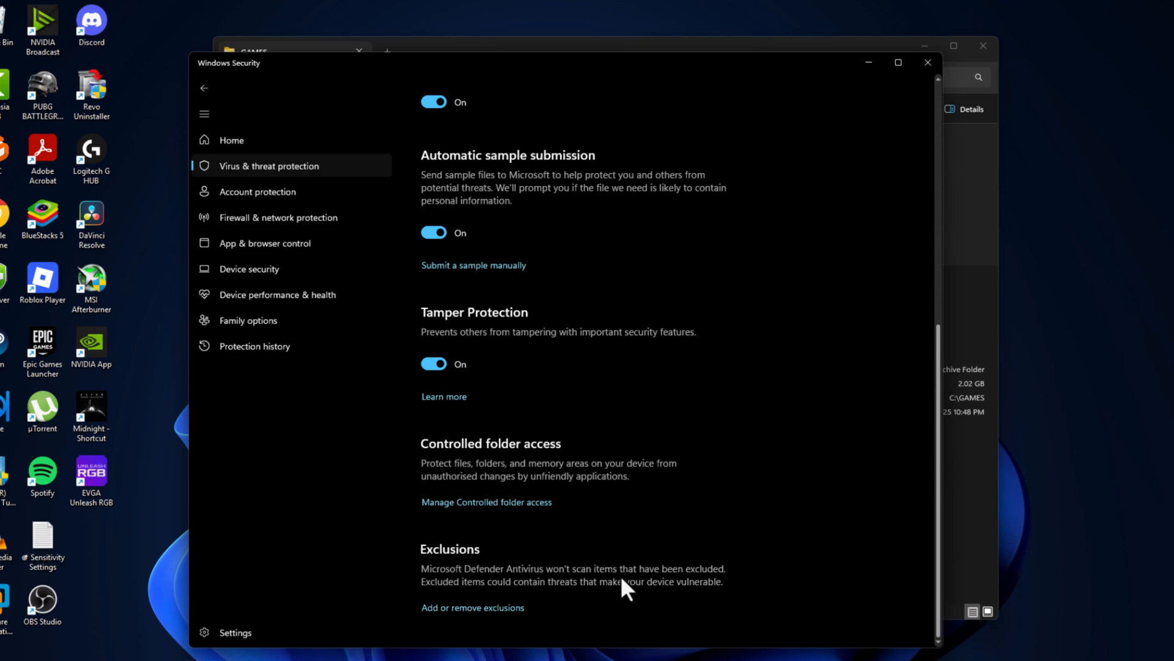
left_click(472, 606)
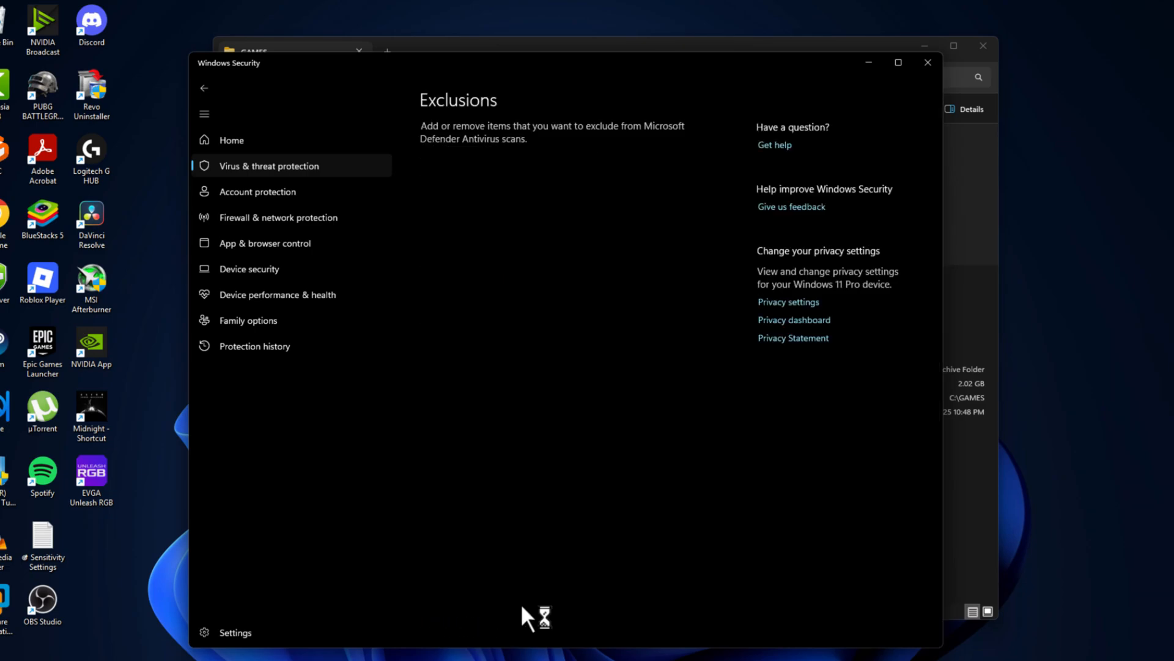
left_click(485, 203)
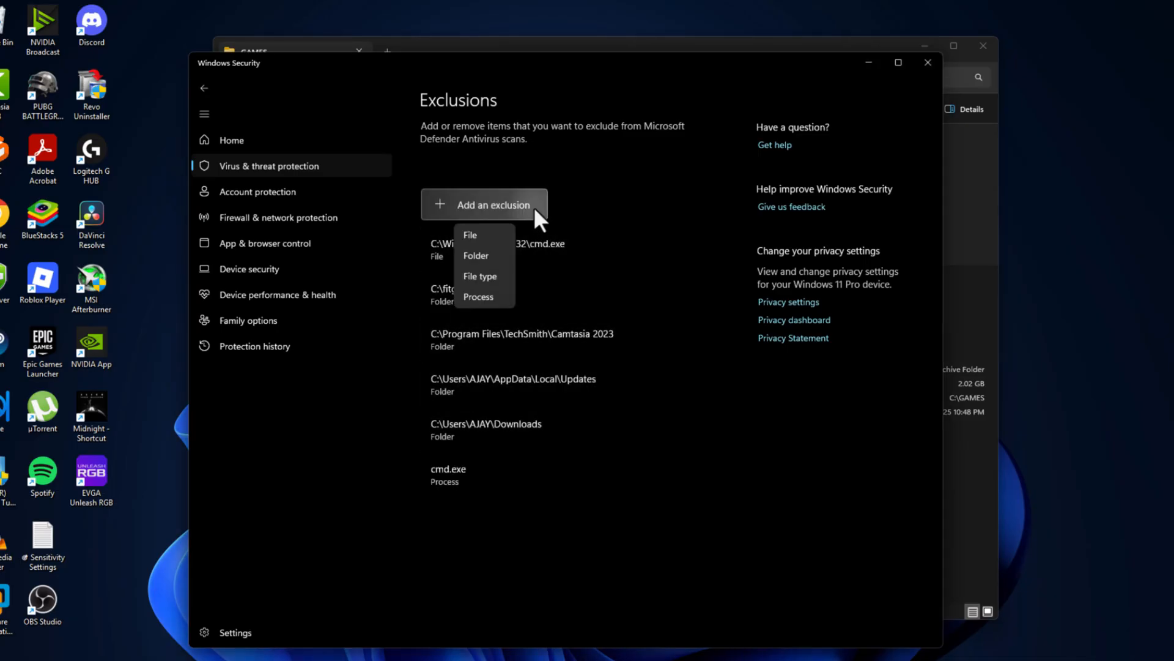
left_click(475, 256)
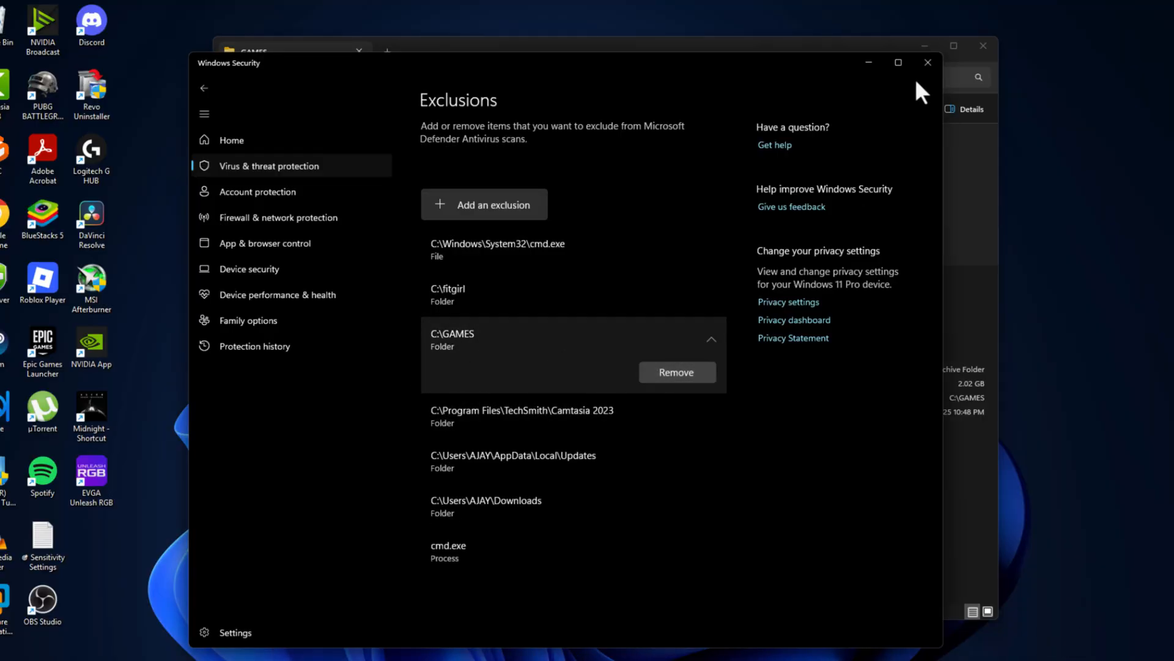
left_click(927, 63)
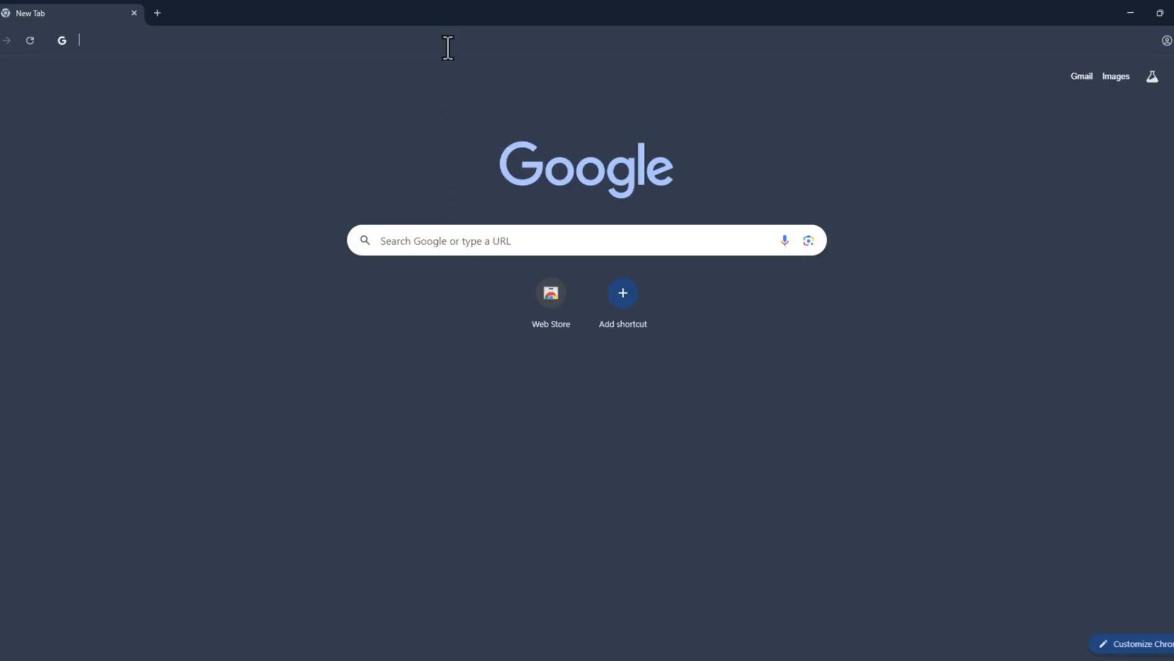
Search 'winrar download' and download the WinRAR 7.13 English 64 bit installer from win-rar.com
type("winrar download")
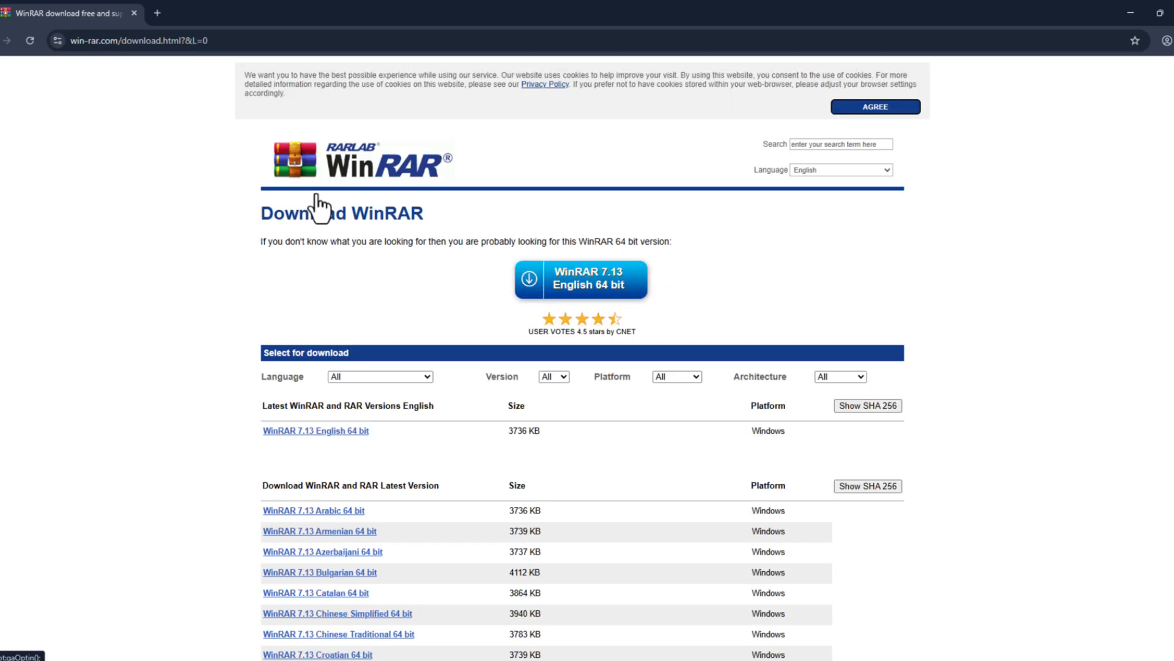
left_click(316, 431)
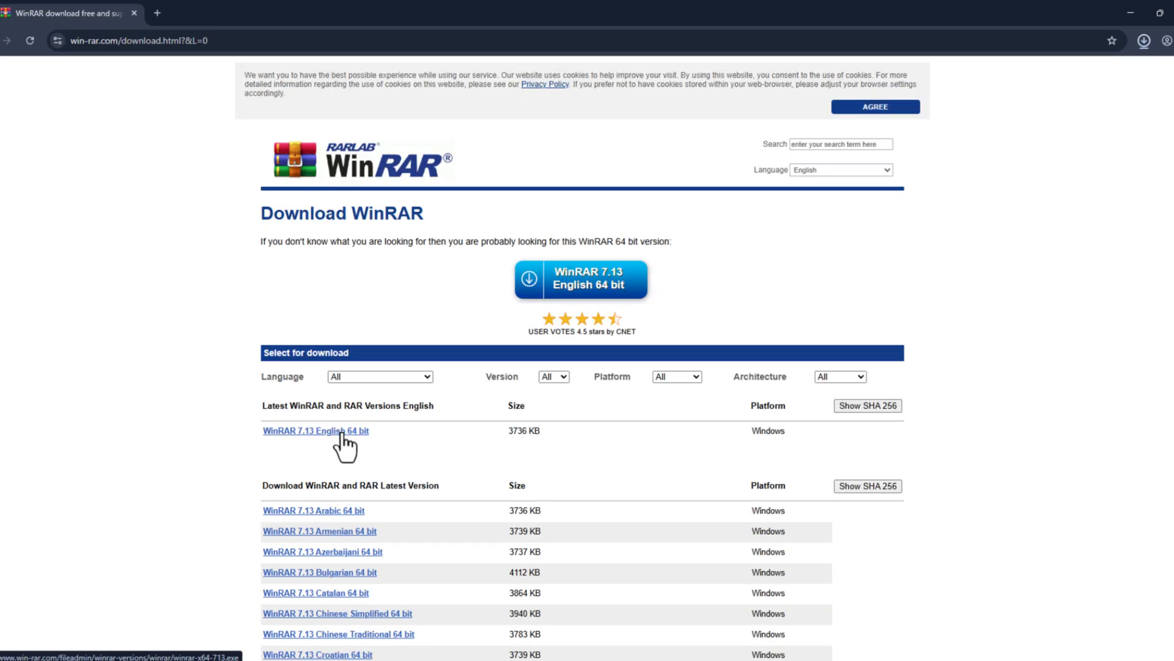
left_click(314, 430)
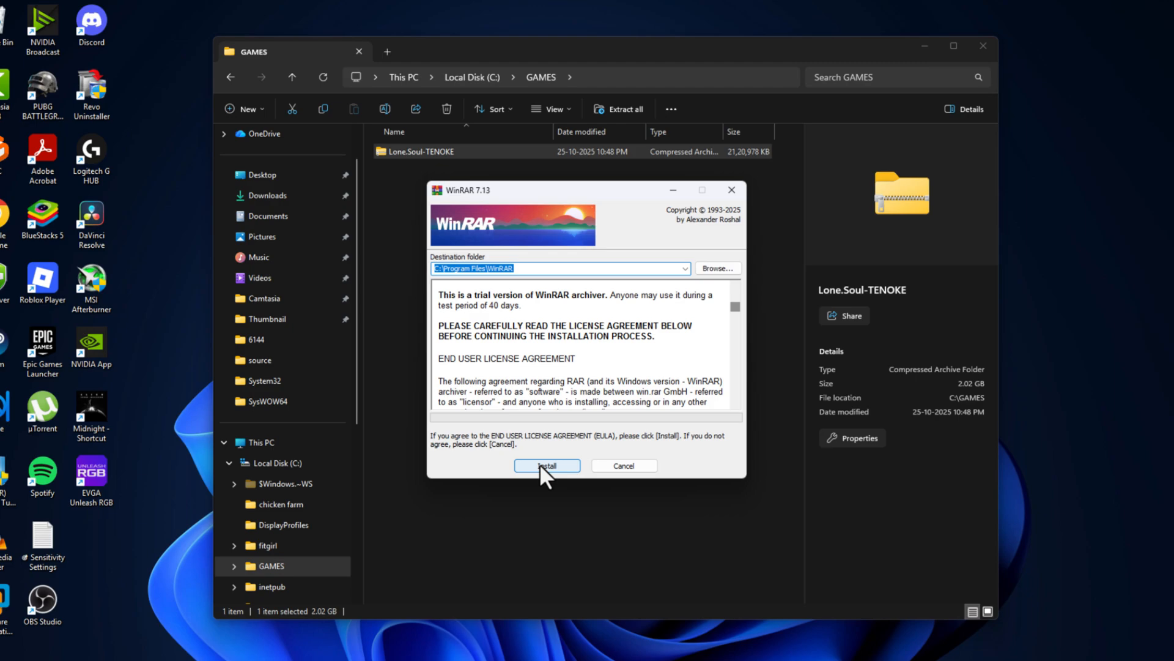
Install WinRAR to the default destination and extract the game archive here inside GAMES
left_click(547, 465)
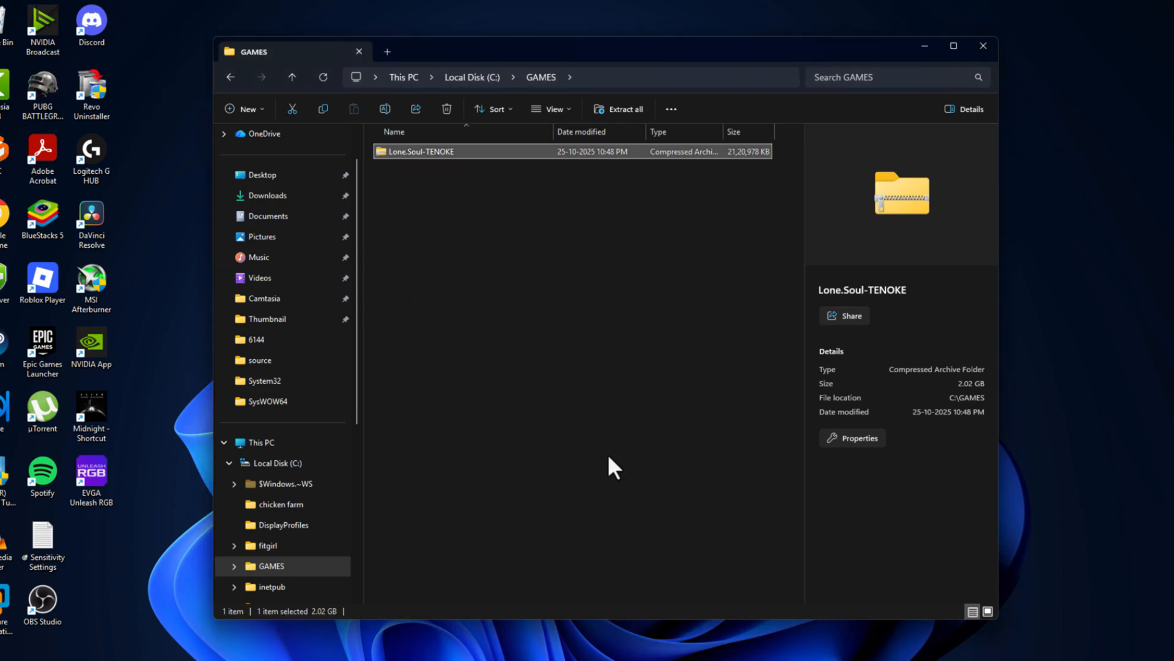
right_click(438, 152)
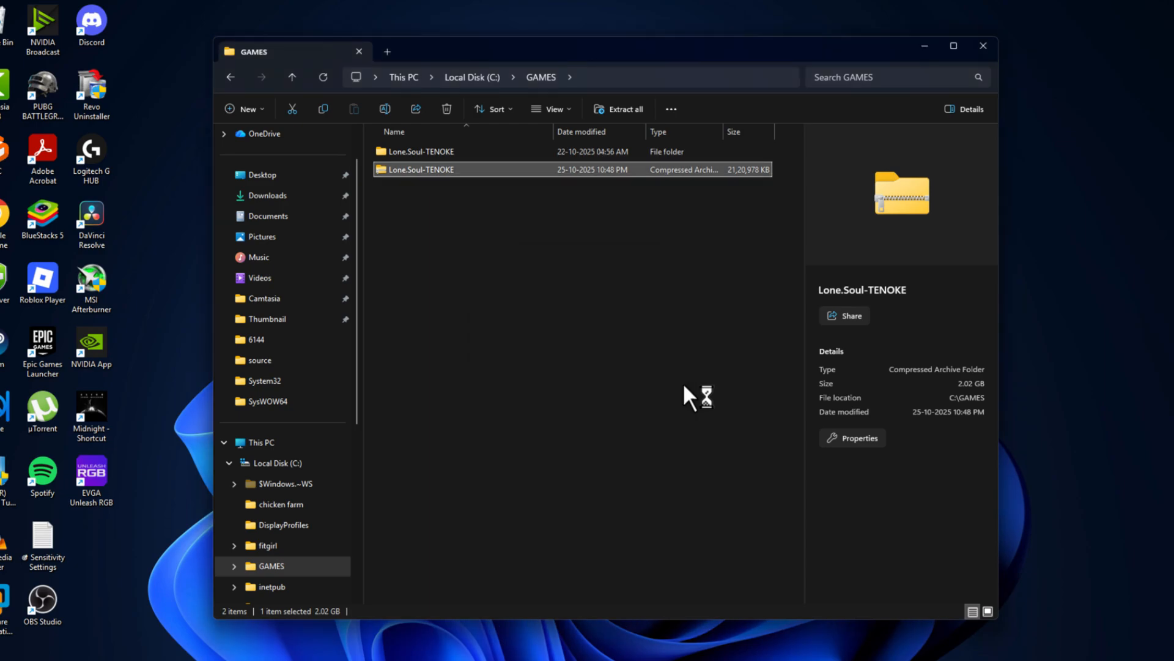
mouse_move(476, 177)
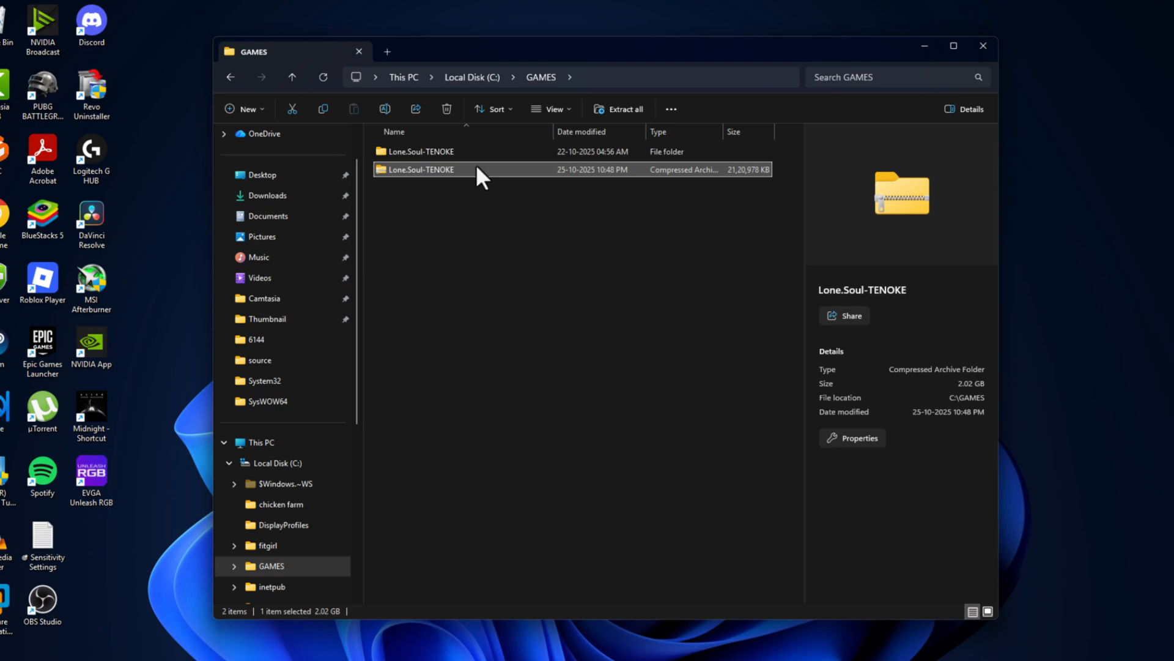
Extract the tenoke-lone.soul disc image to "tenoke-lone.soul\" and select the SETUP application inside it
double_click(432, 169)
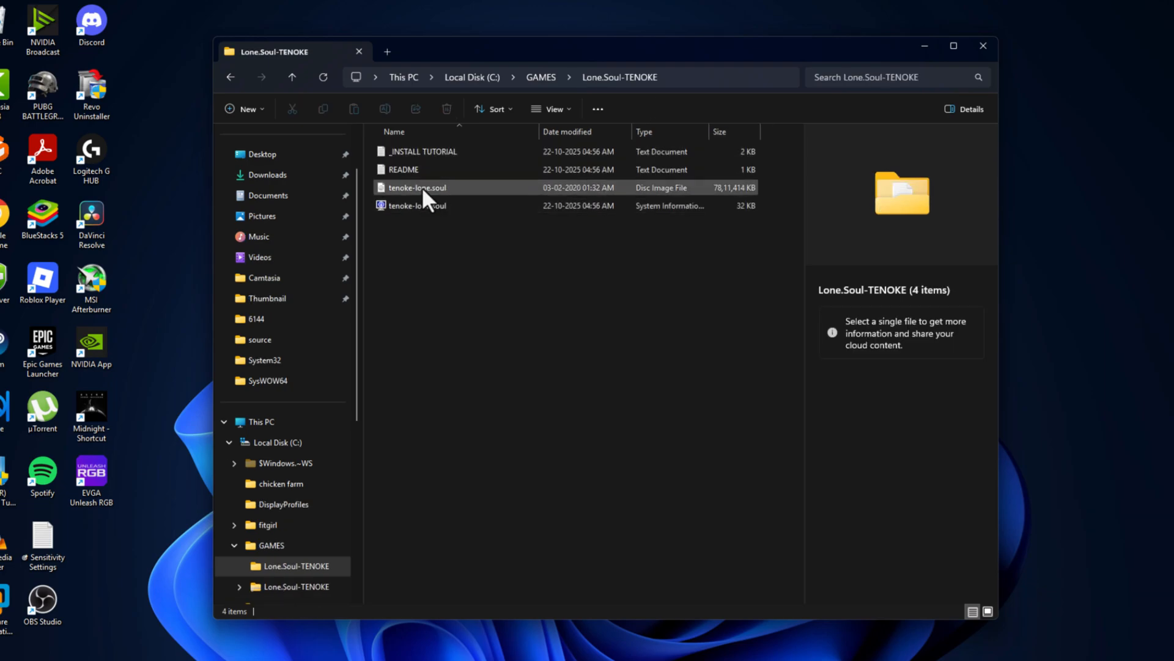
right_click(417, 187)
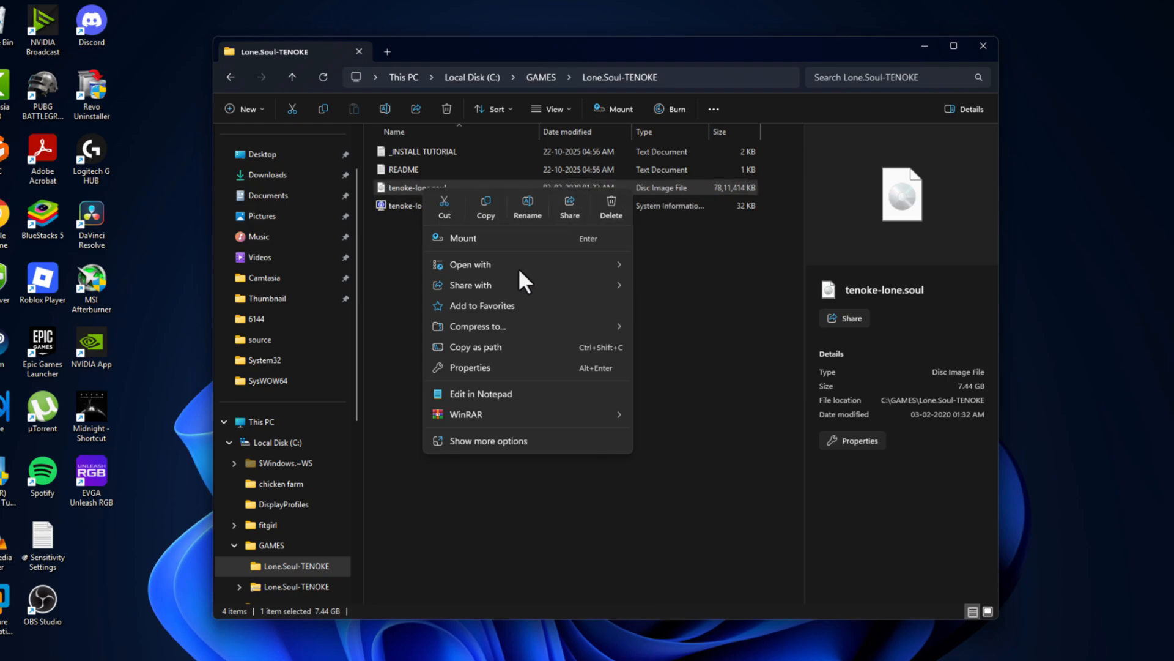
mouse_move(490, 413)
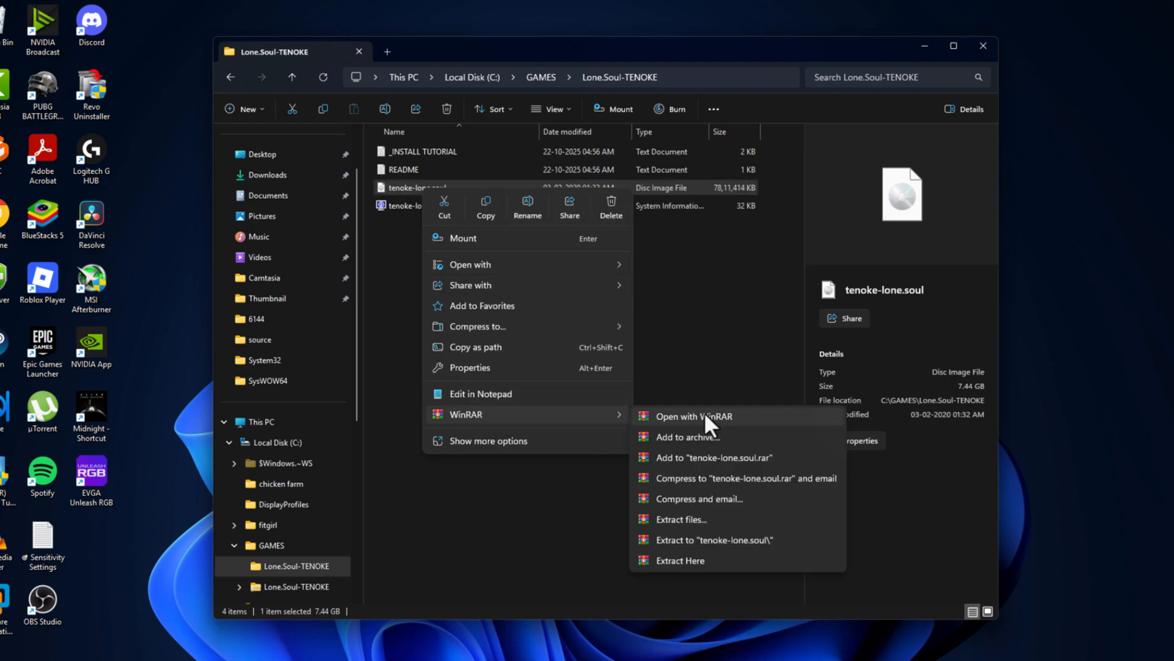
left_click(680, 560)
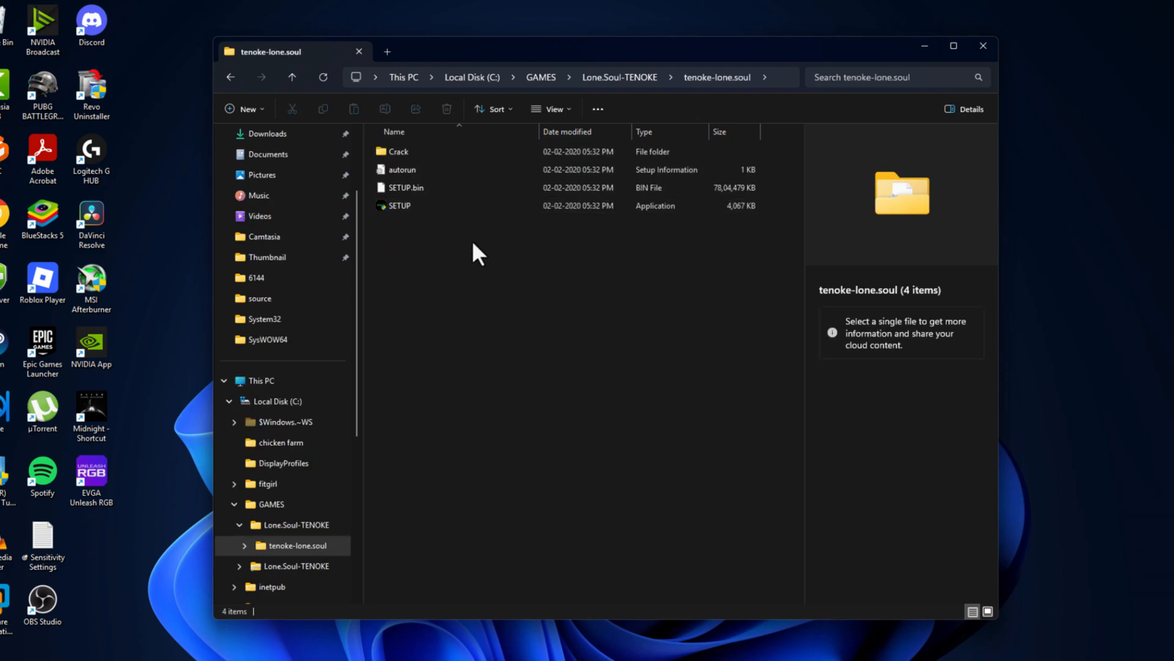
left_click(399, 205)
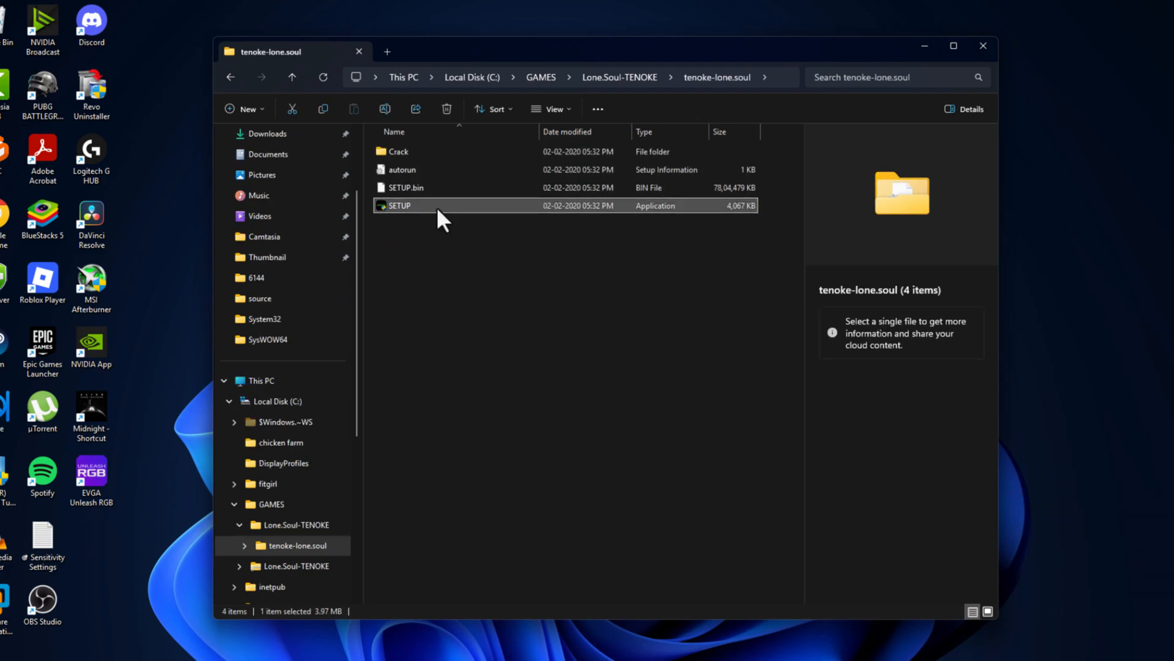
Run SETUP and install Lone Soul into C:\GAMES, acknowledging the completion message
double_click(400, 205)
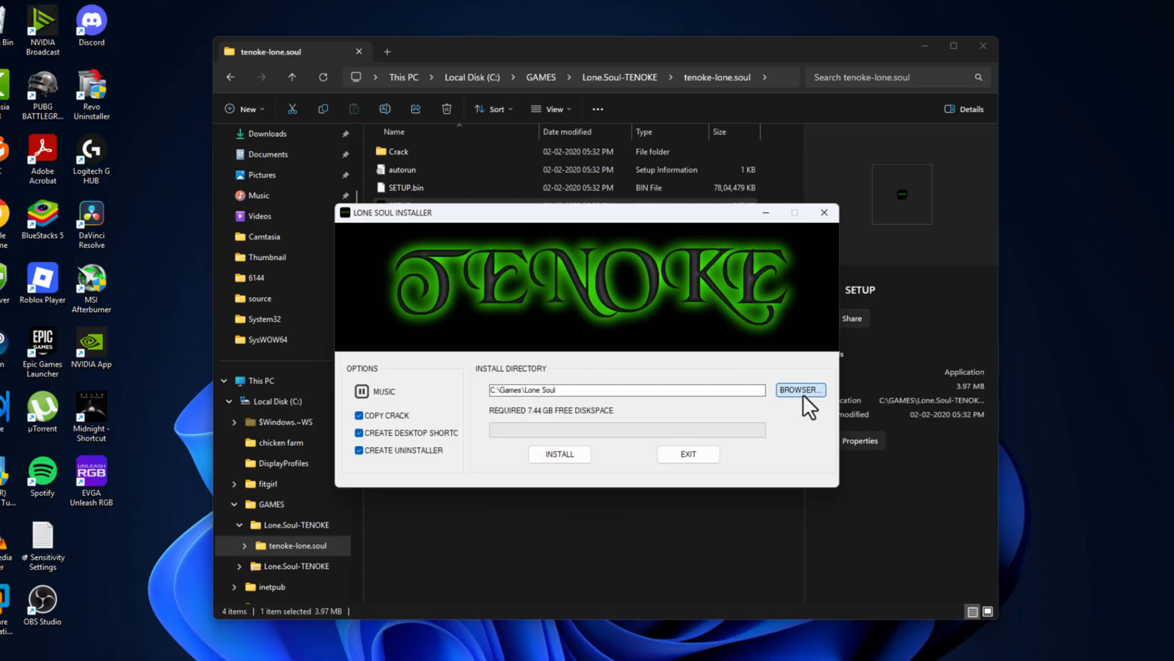
left_click(800, 391)
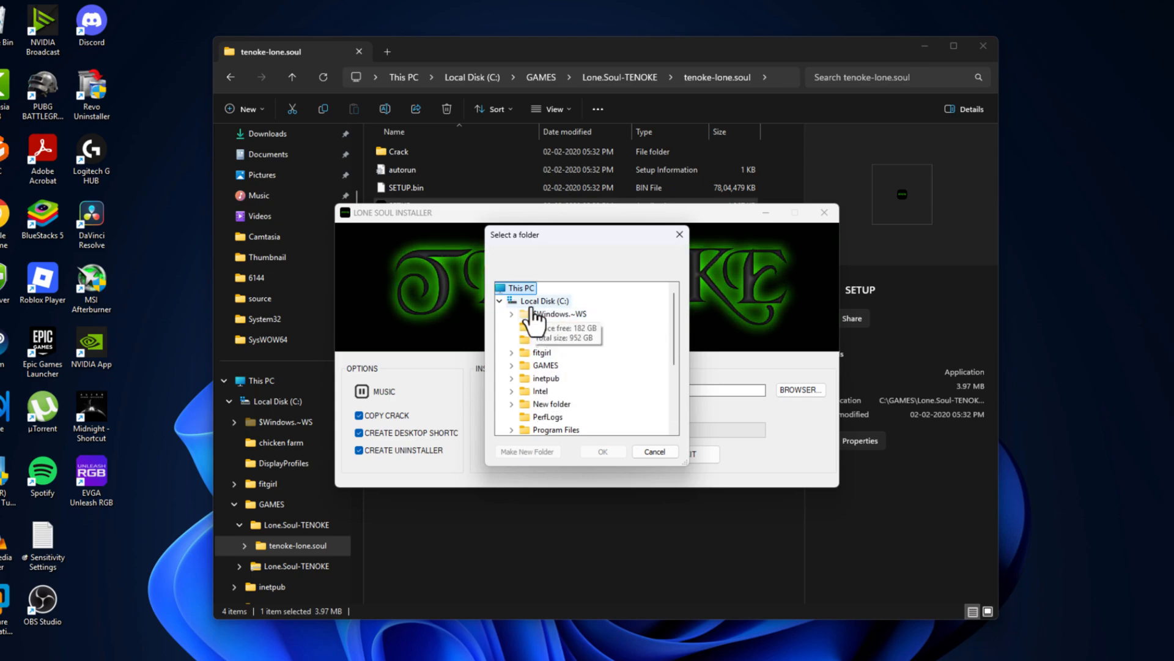
left_click(510, 364)
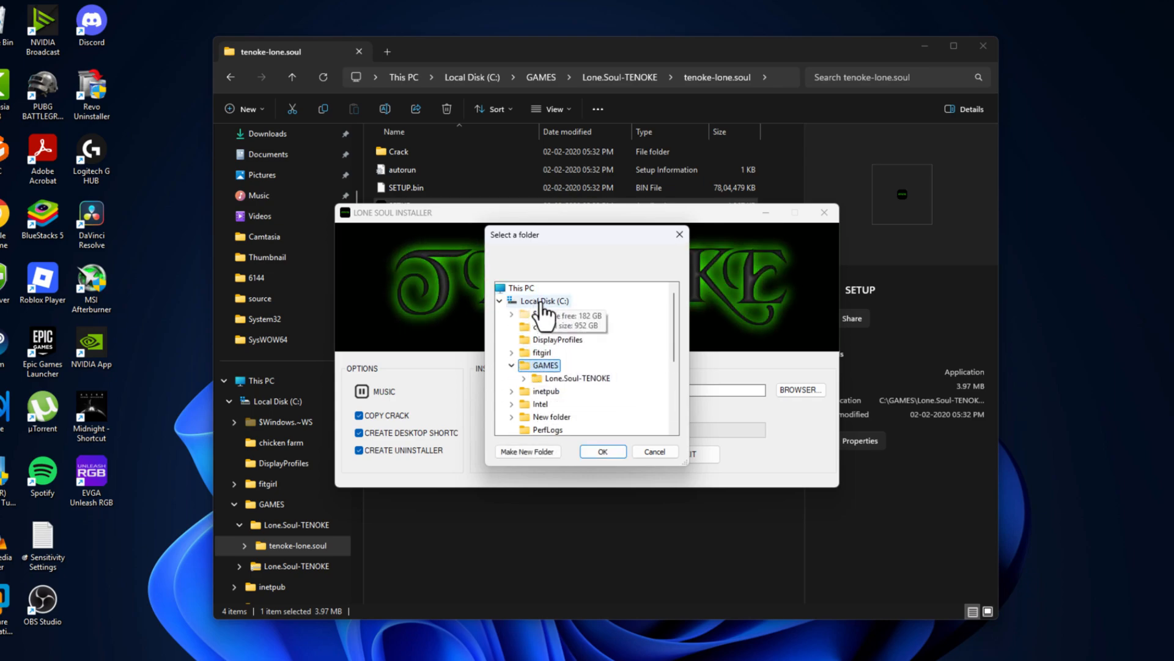
left_click(602, 452)
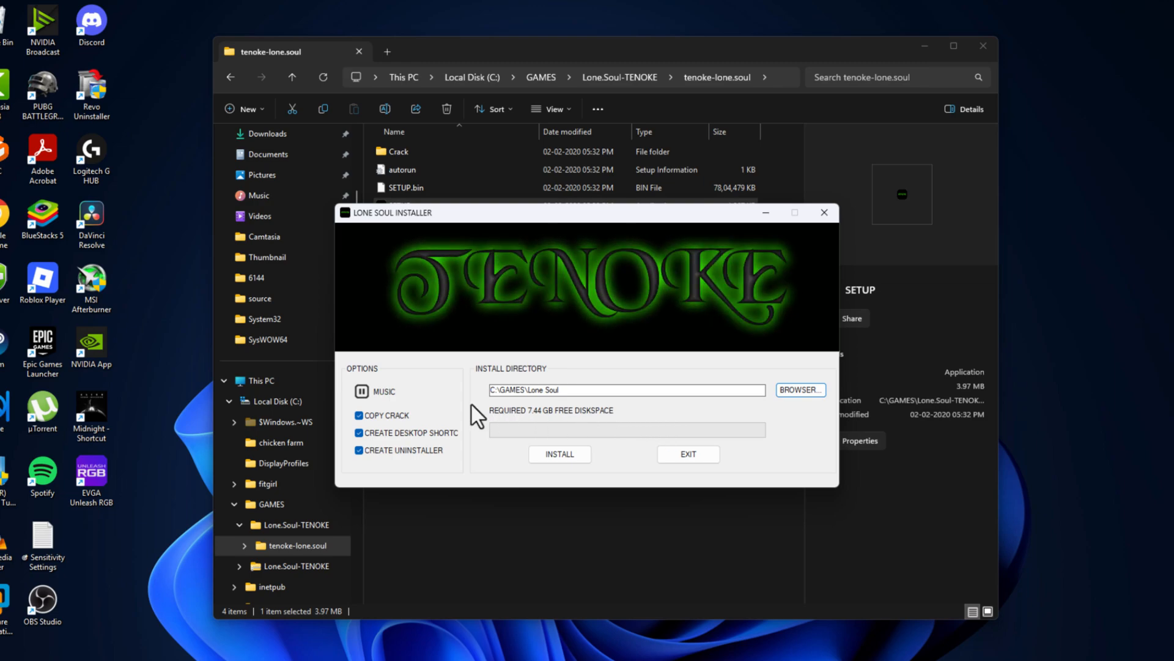
mouse_move(421, 389)
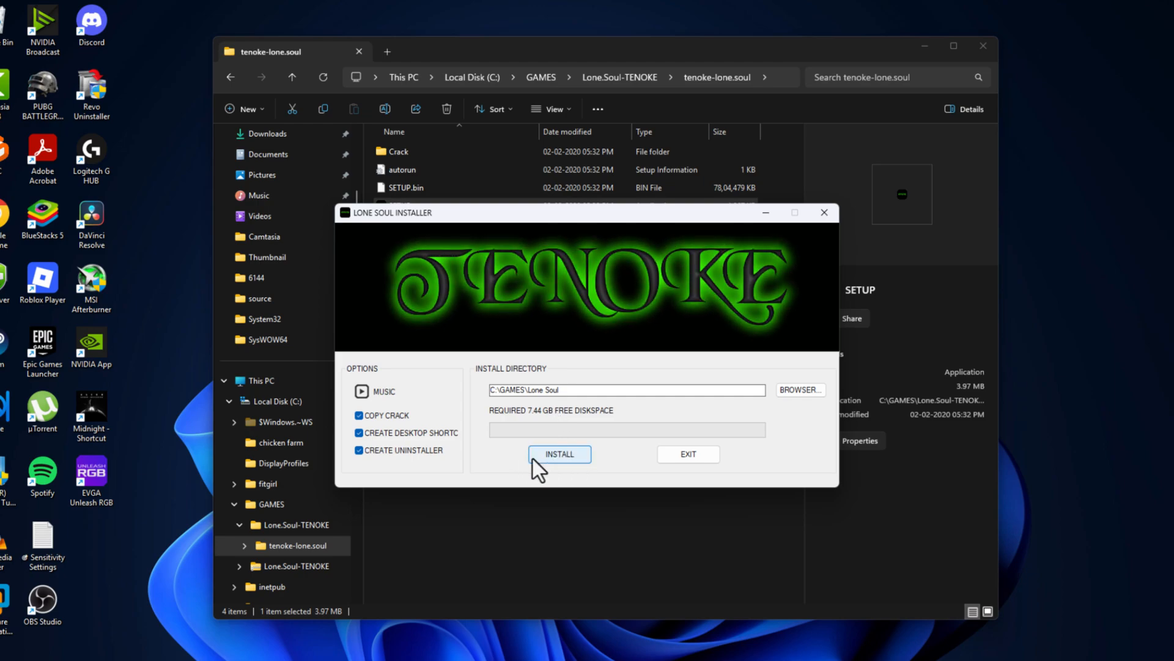
left_click(560, 454)
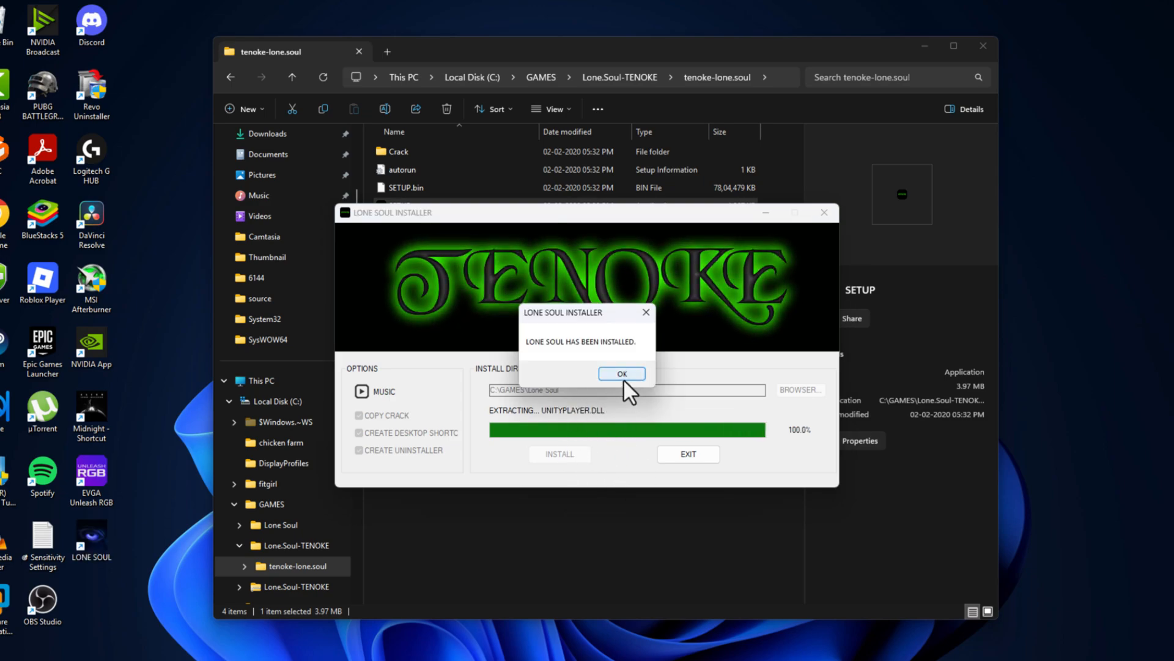
left_click(621, 374)
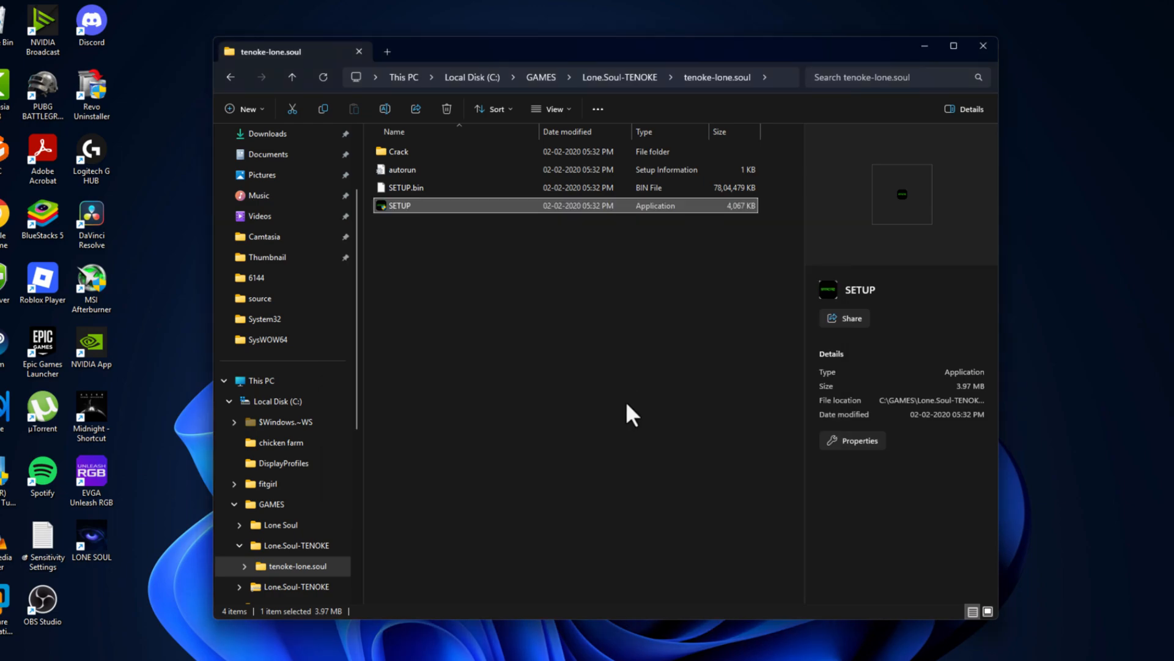